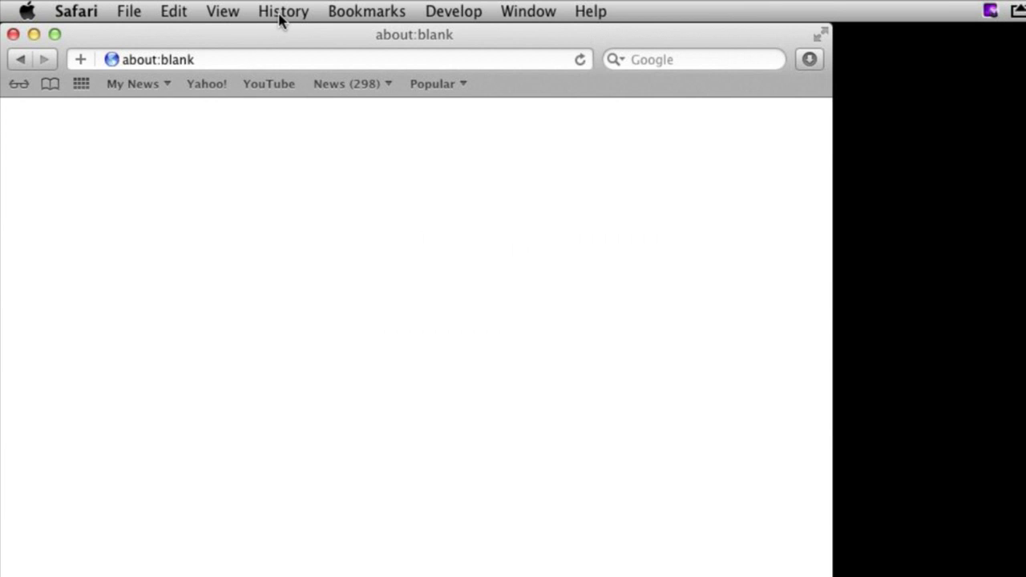
Step: Open Safari's full bookmarks library from the Bookmarks menu
click(366, 11)
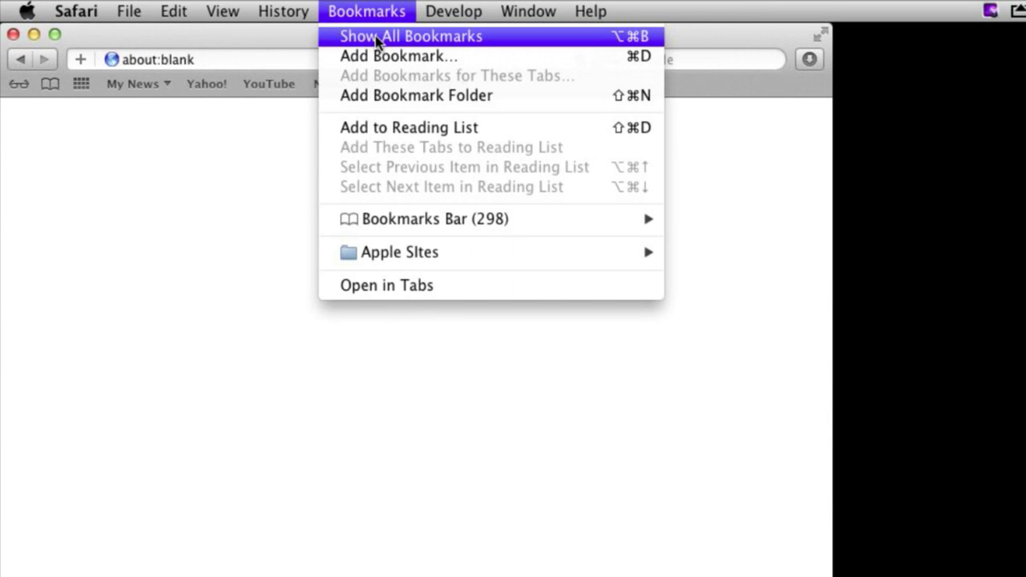
click(410, 35)
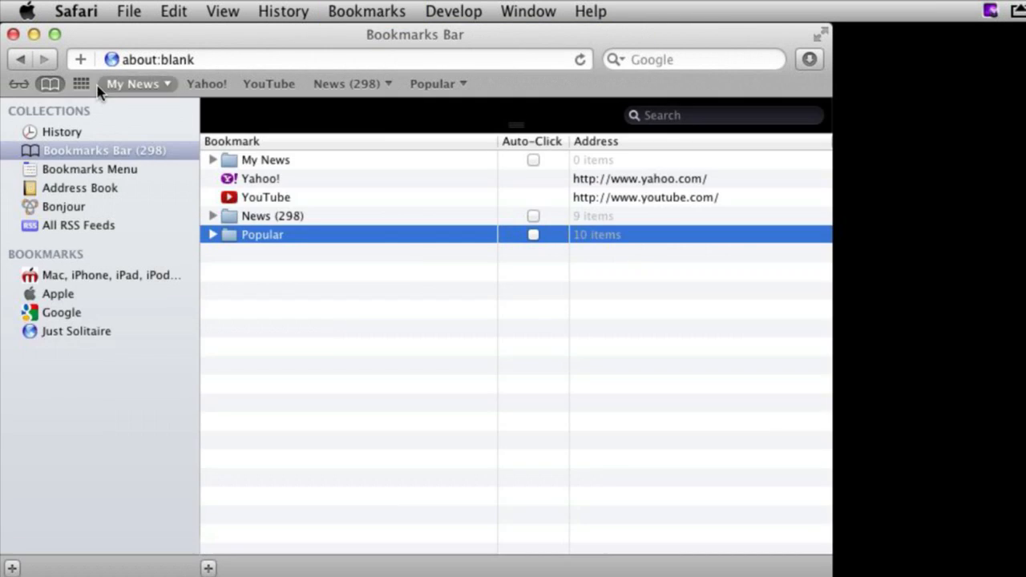
mouse_move(233, 557)
text(Paris)
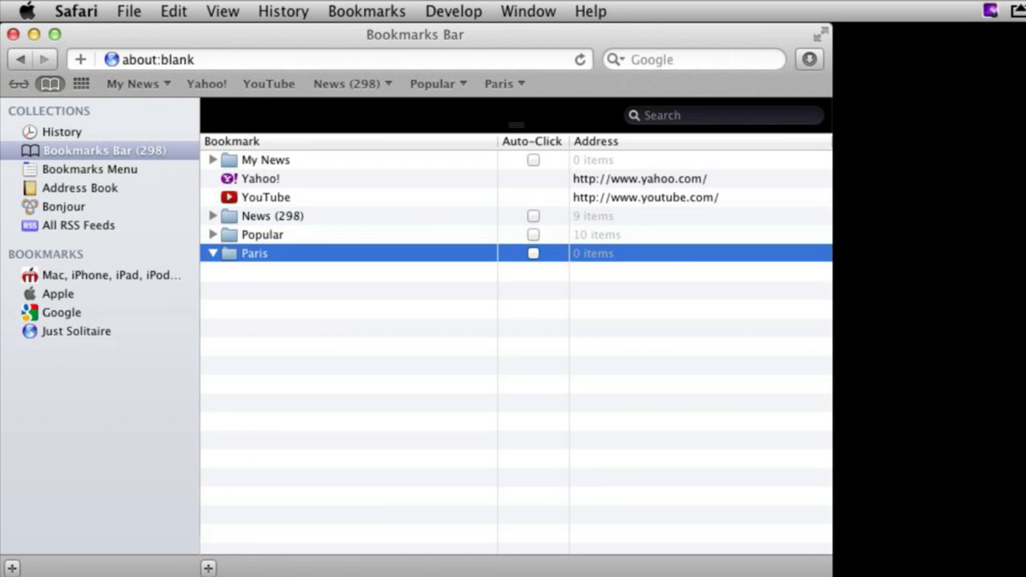
mouse_move(693, 98)
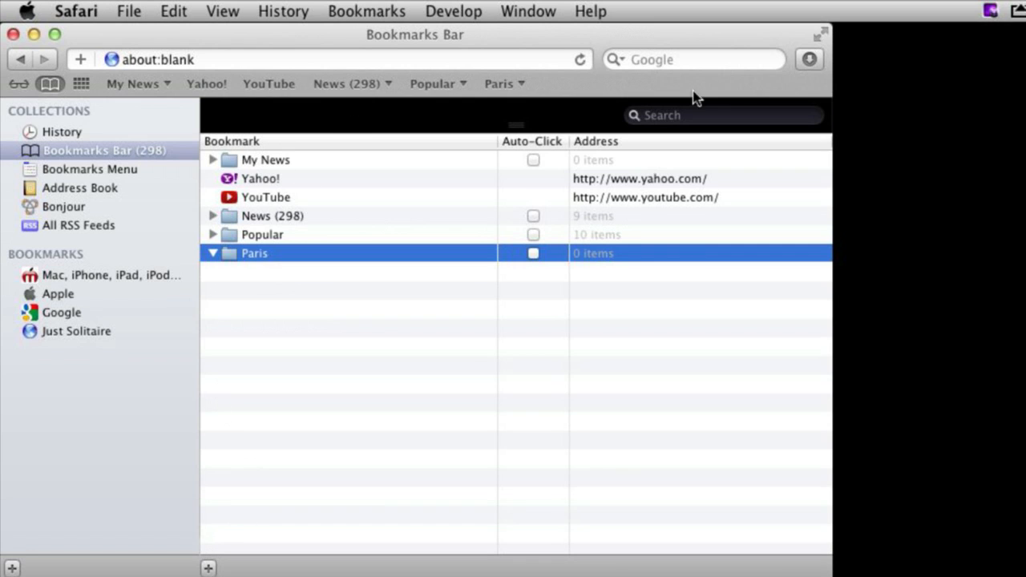
Step: Bookmark the Wikipedia Paris article into the Paris folder
text(wikipedia paris)
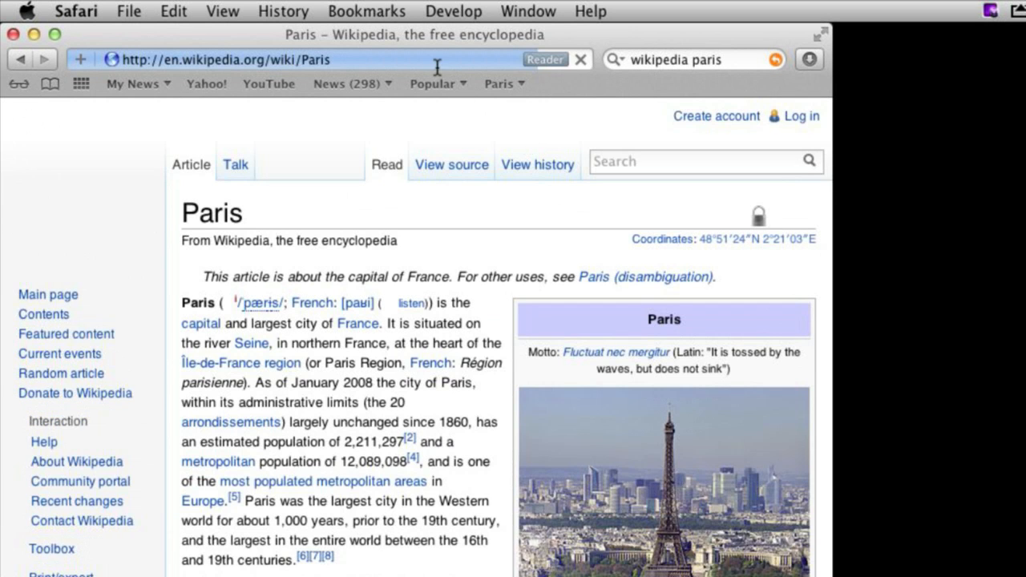
click(366, 11)
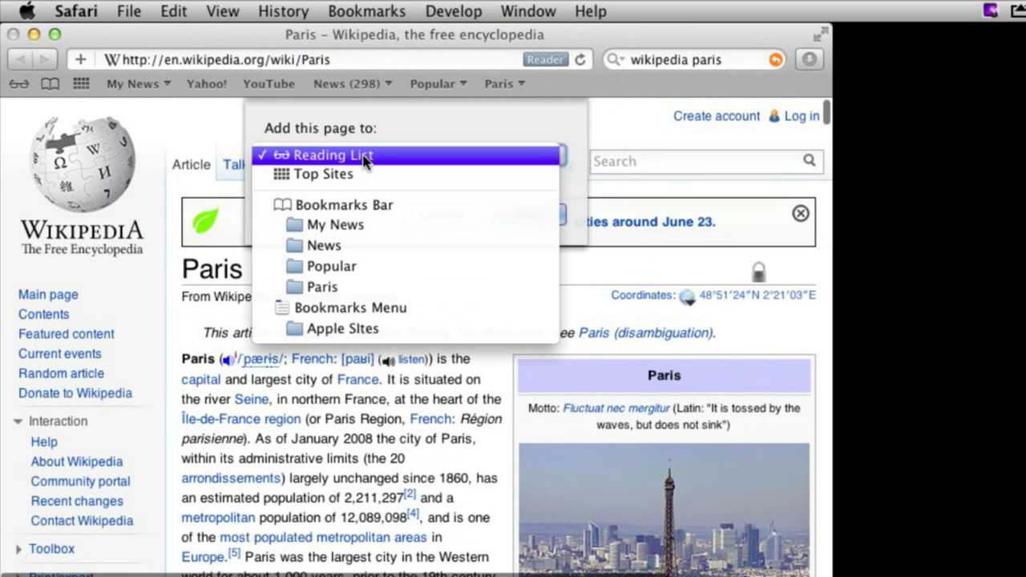
click(320, 286)
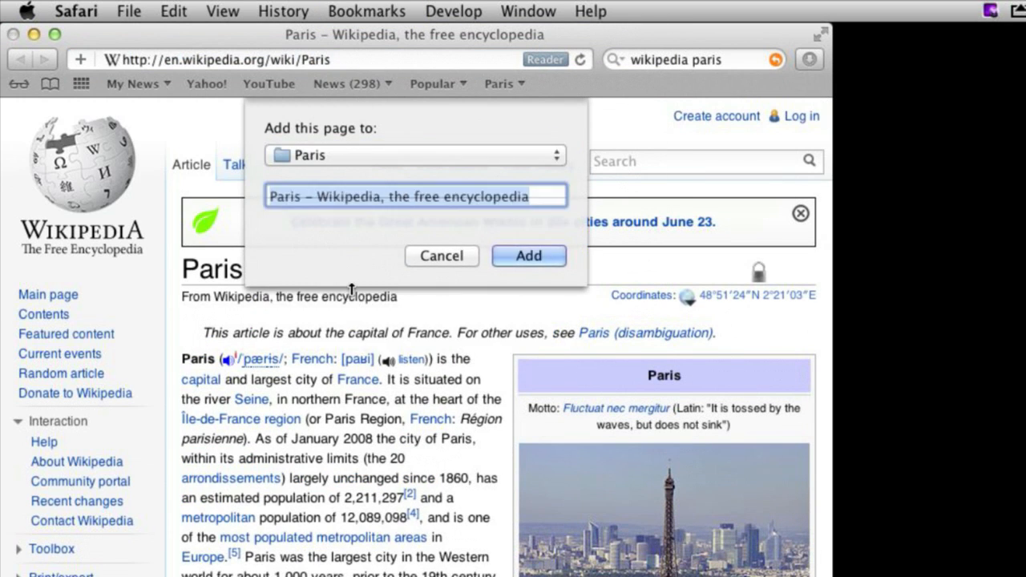
click(527, 255)
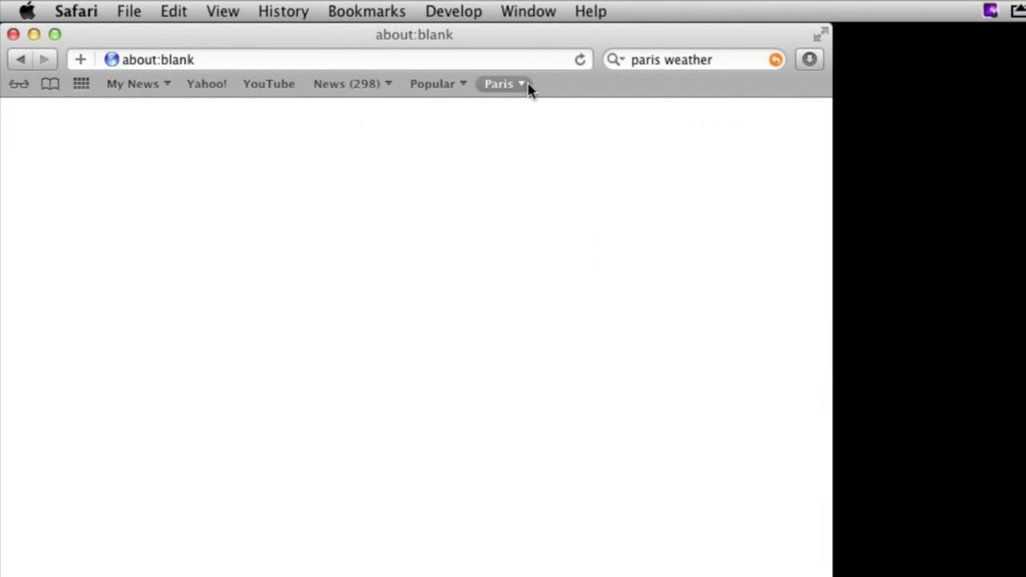
Step: Move the Paris folder, holding twelve bookmarks, from the Bookmarks Bar into the Bookmarks Menu
click(501, 84)
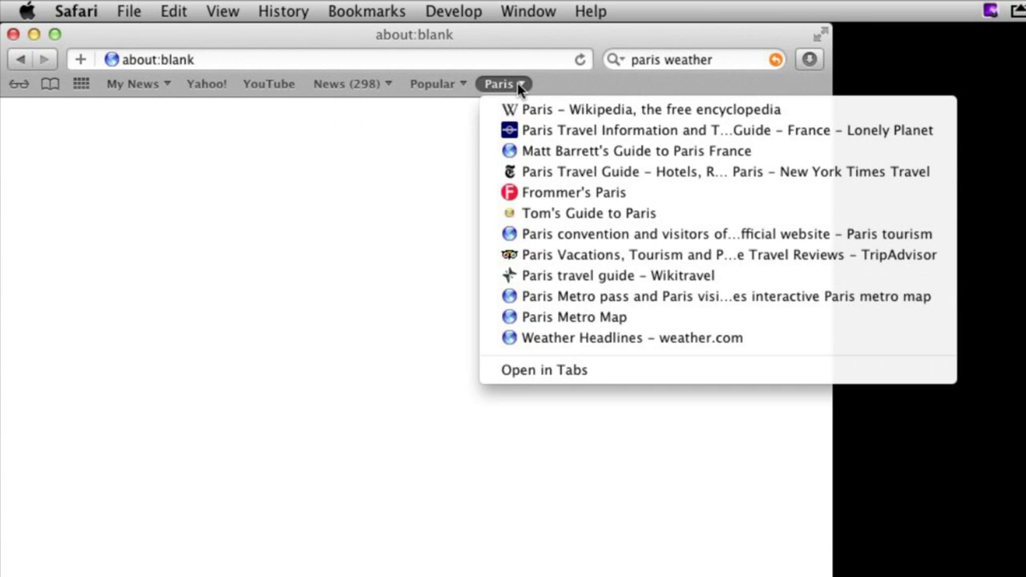
mouse_move(435, 170)
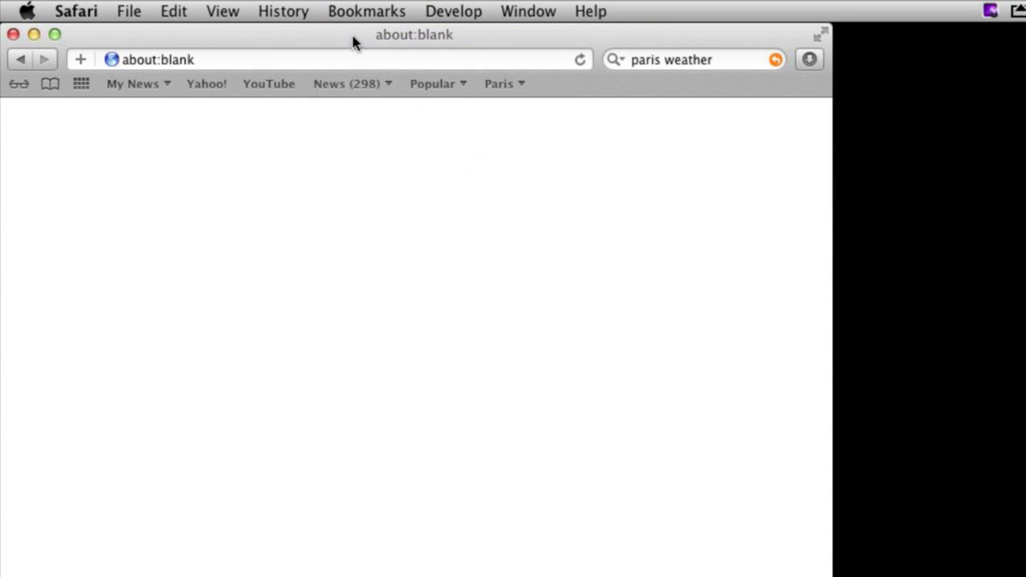
click(50, 84)
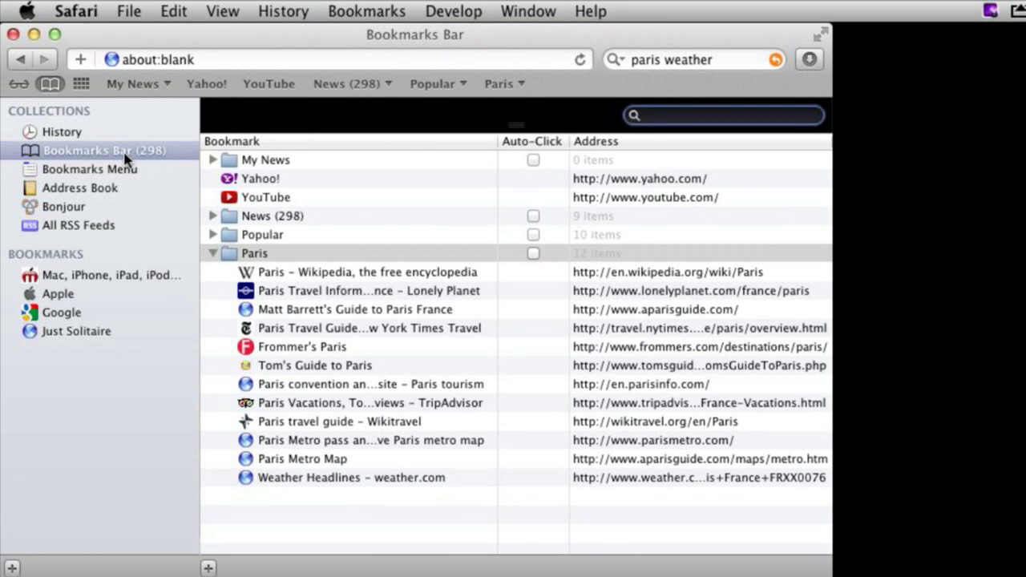
mouse_move(232, 260)
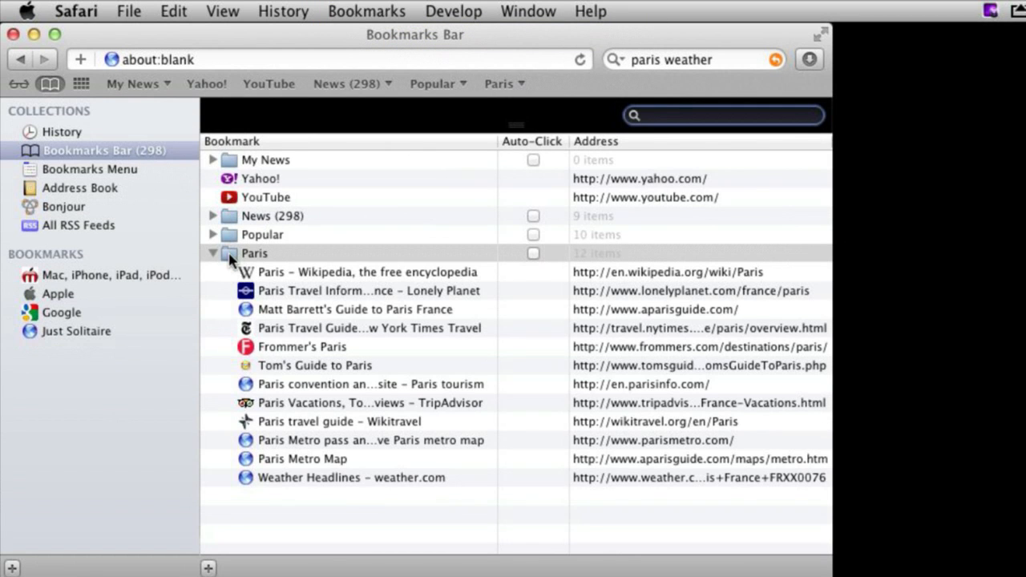
click(213, 253)
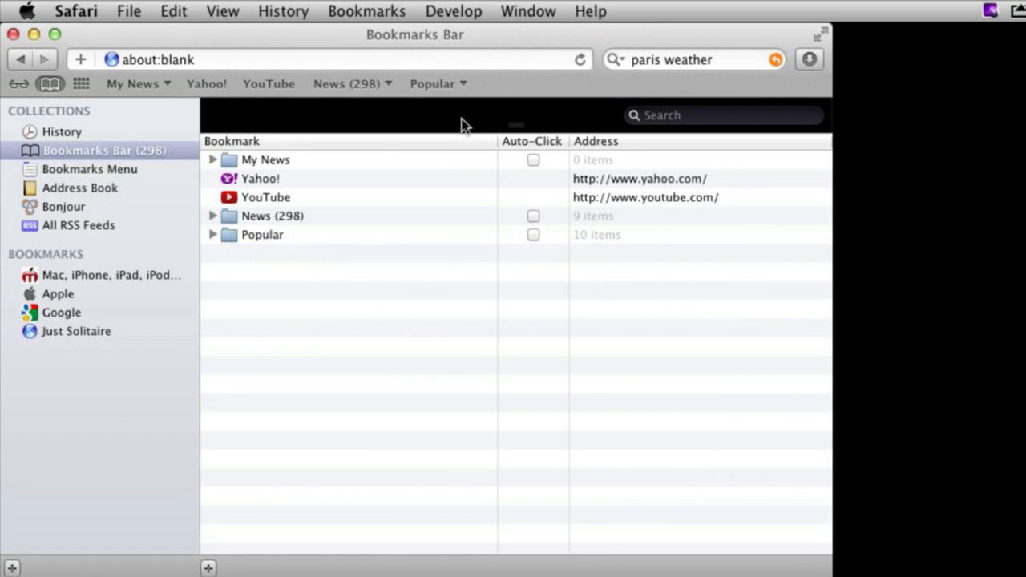
Step: Expand the Paris folder in Bookmarks Menu, select it, and bring up its context menu
click(90, 169)
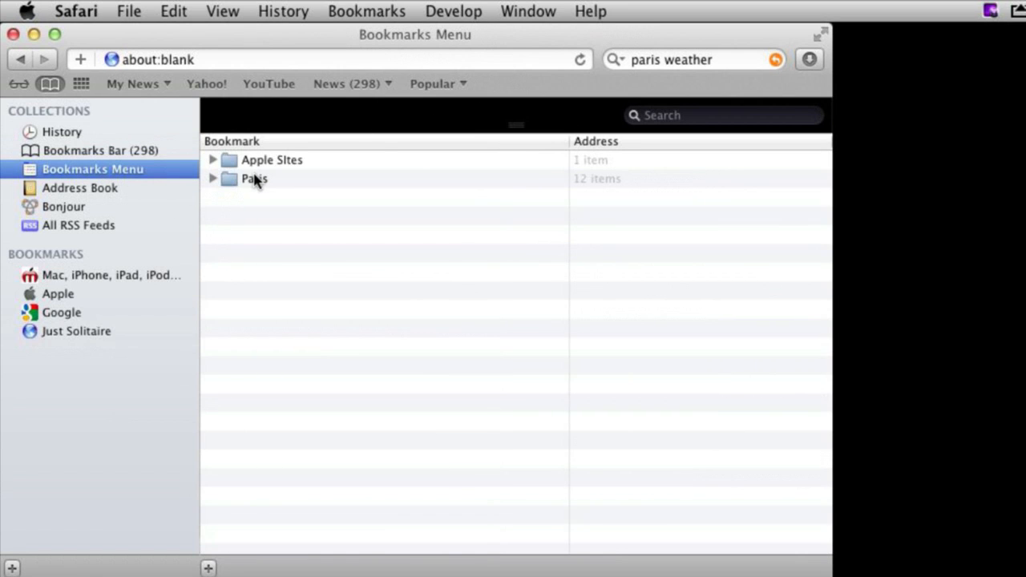
click(212, 179)
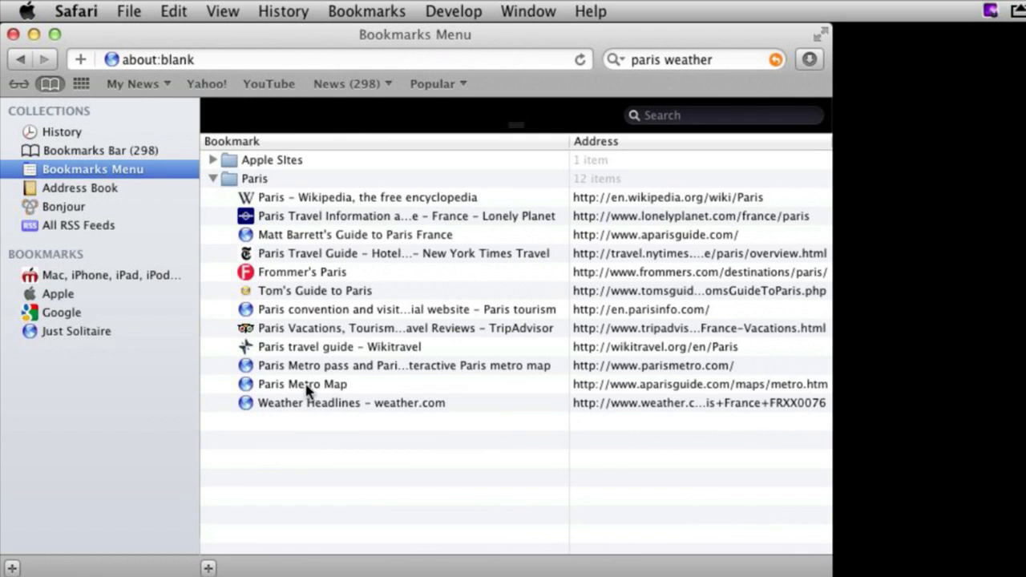
mouse_move(239, 191)
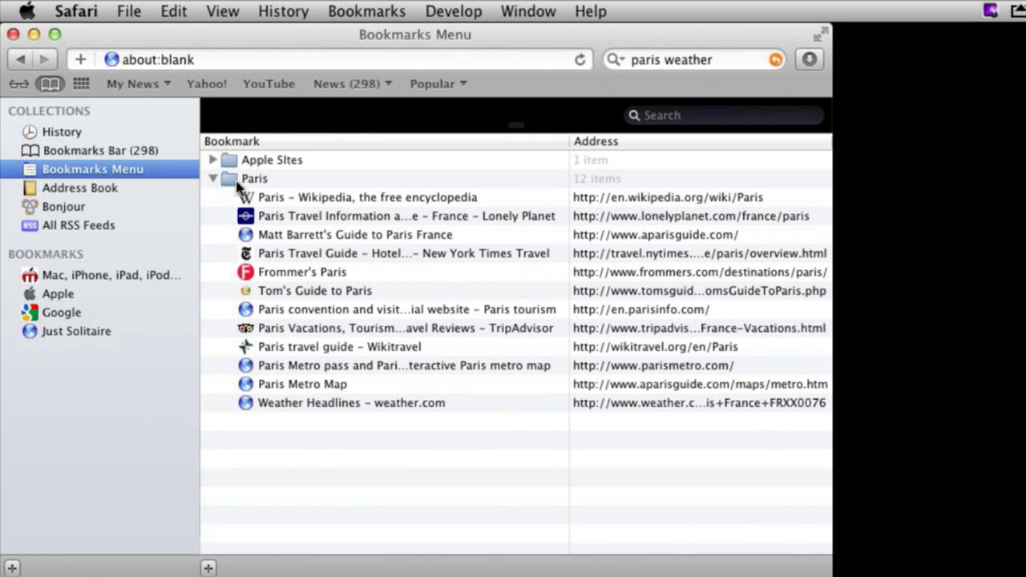
mouse_move(210, 189)
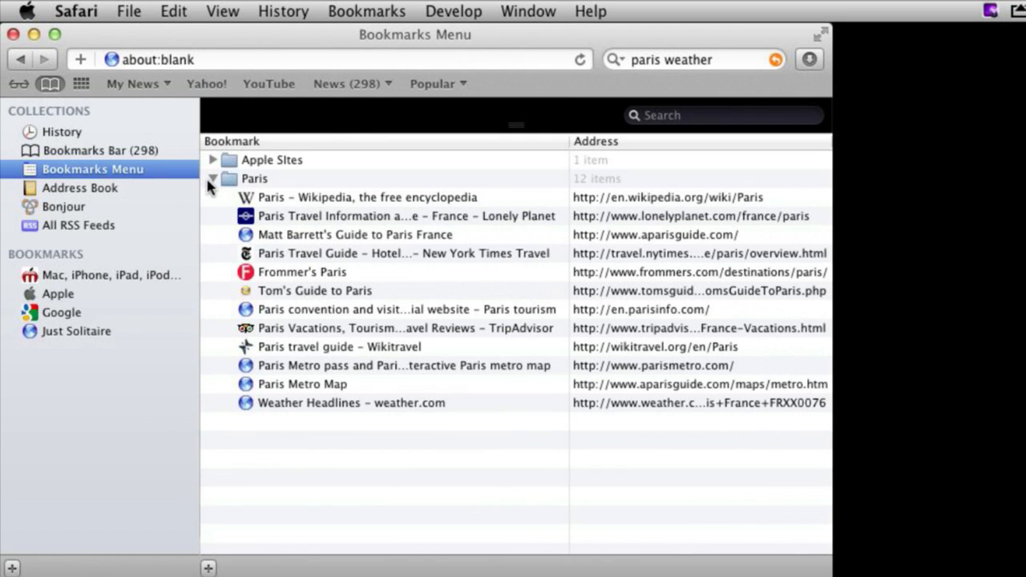
mouse_move(214, 186)
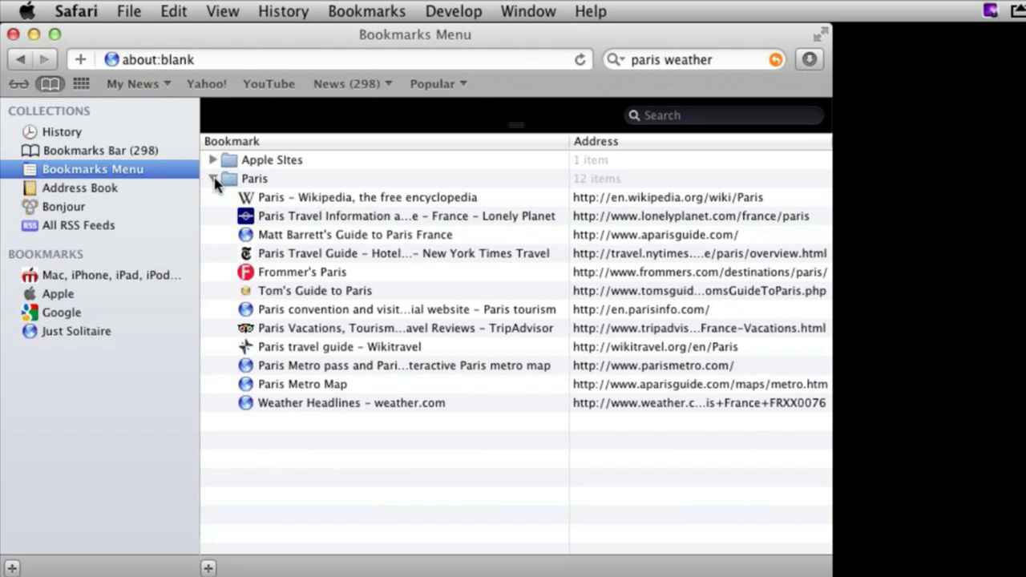
mouse_move(233, 189)
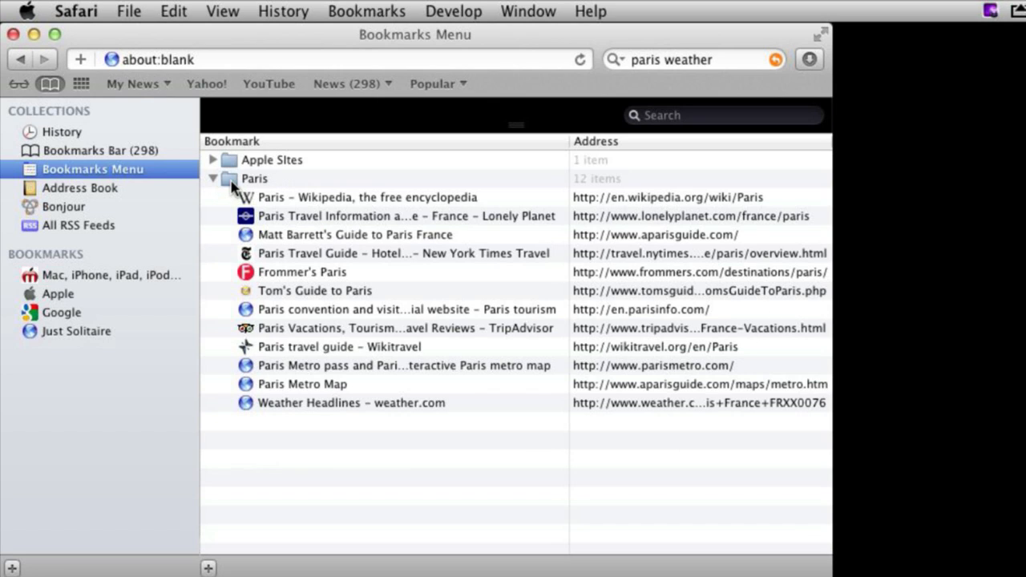
click(254, 178)
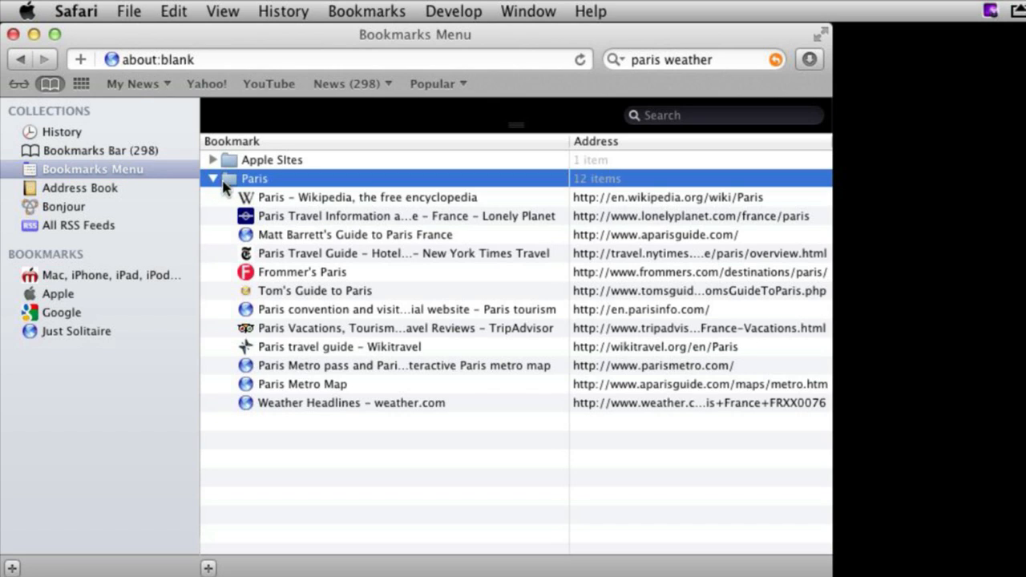
right_click(255, 177)
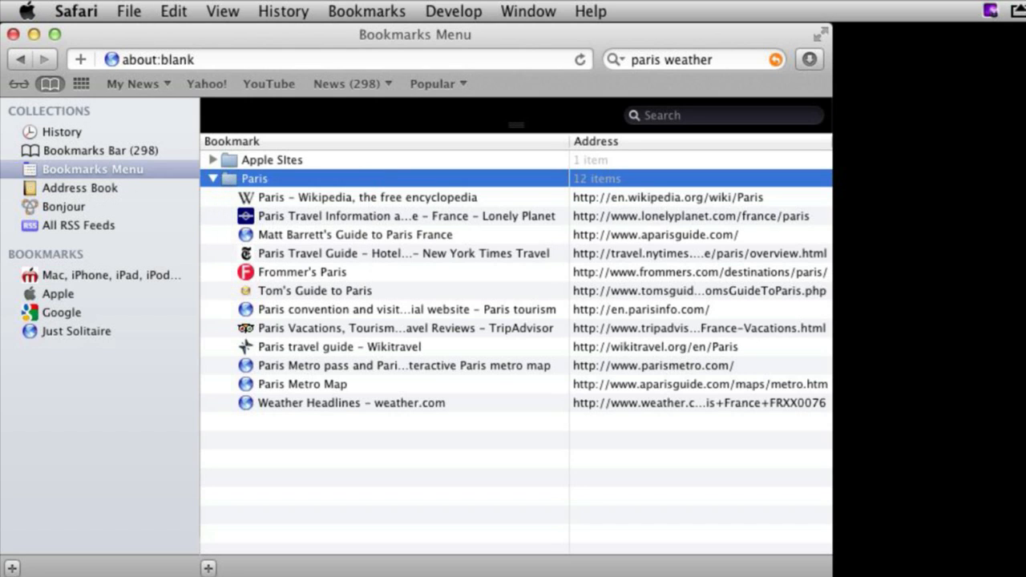
Step: Export the bookmarks to the Desktop as 'Paris Bookmarks.html'
click(129, 11)
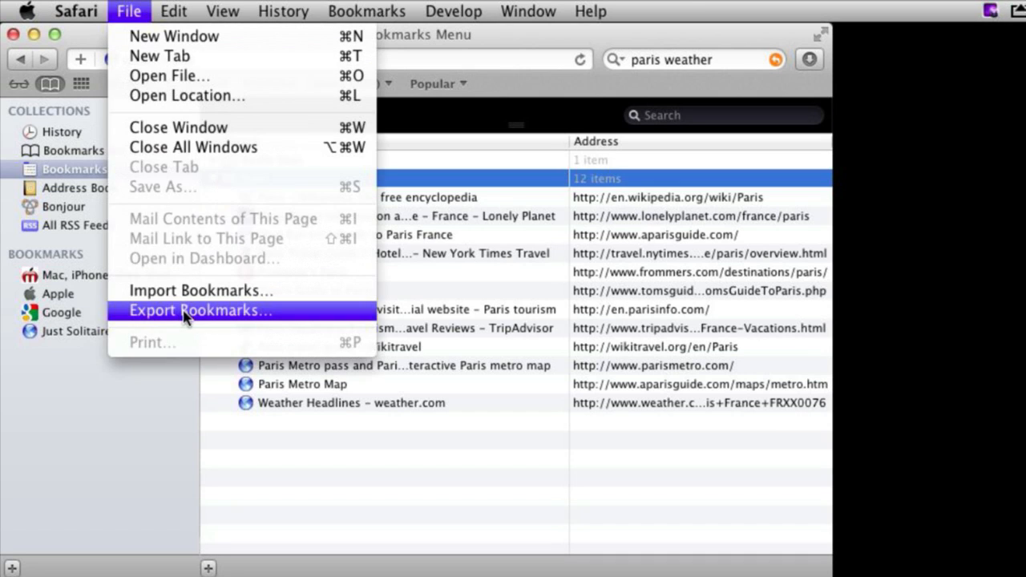
click(200, 310)
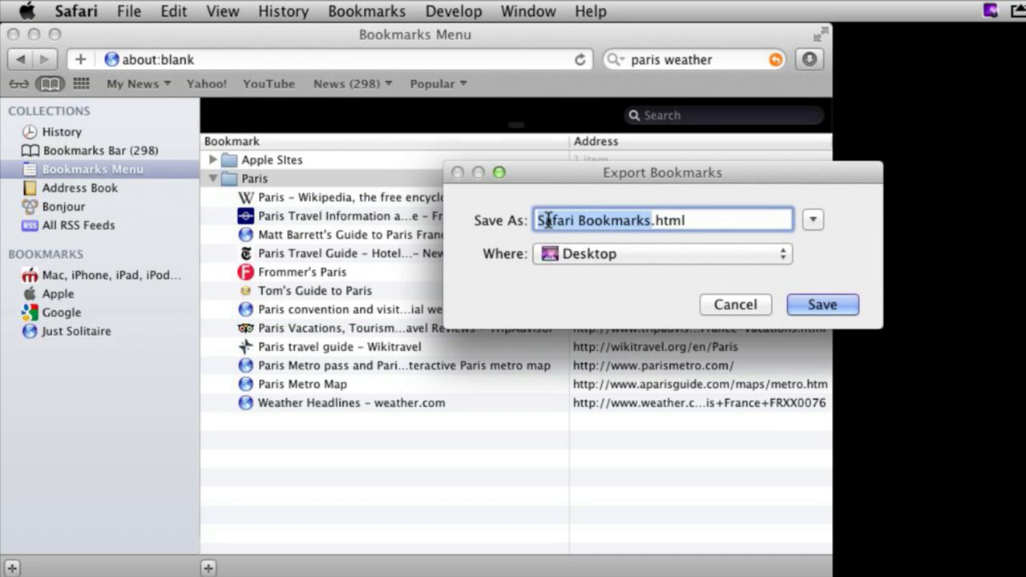
double_click(609, 219)
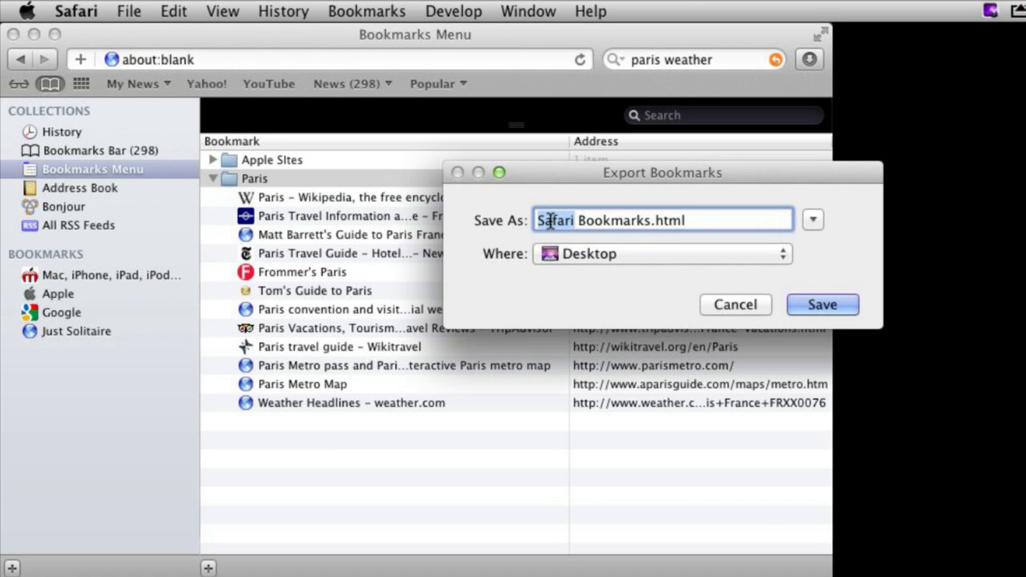
text(P)
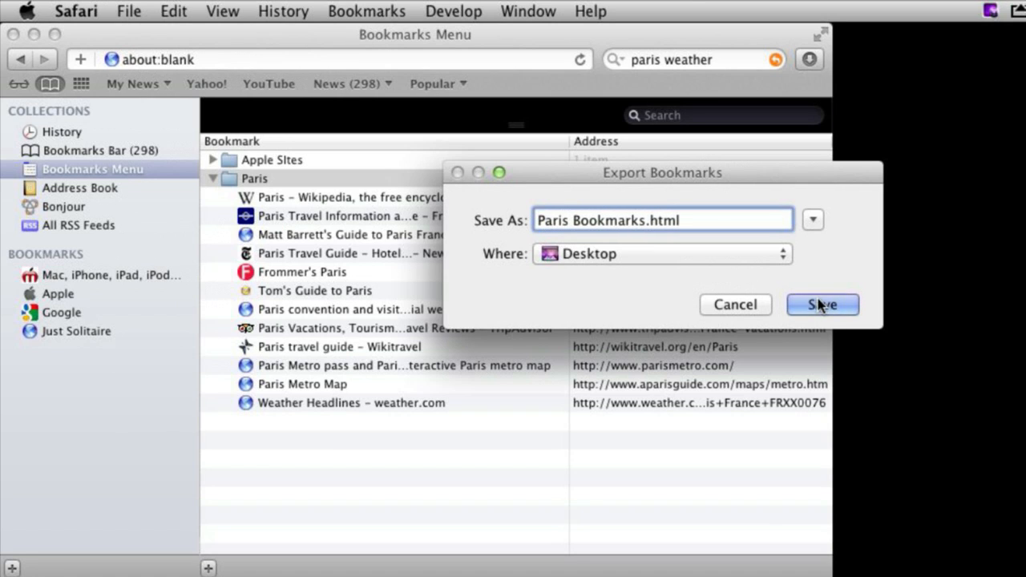
click(821, 305)
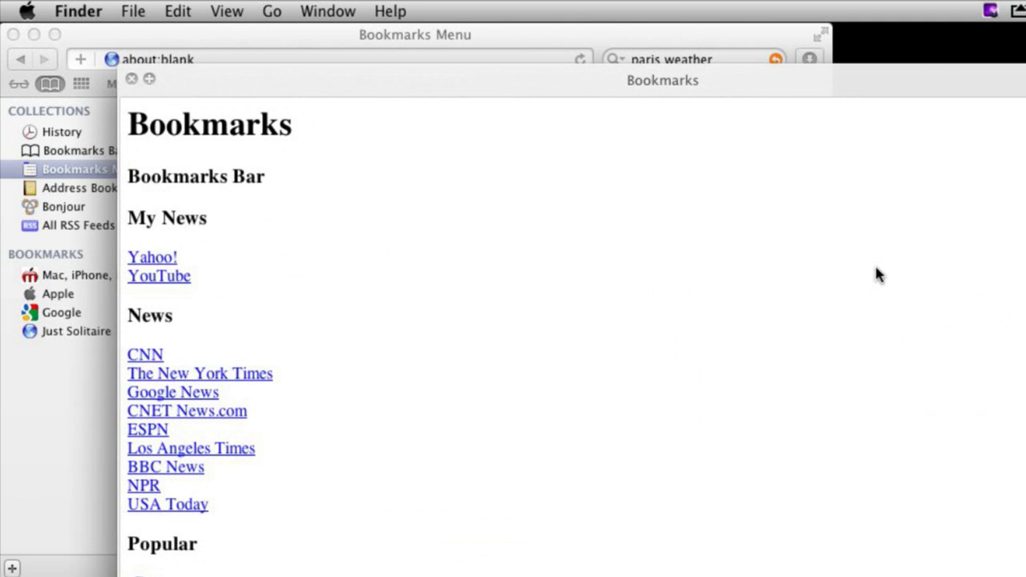
scroll(down, 3)
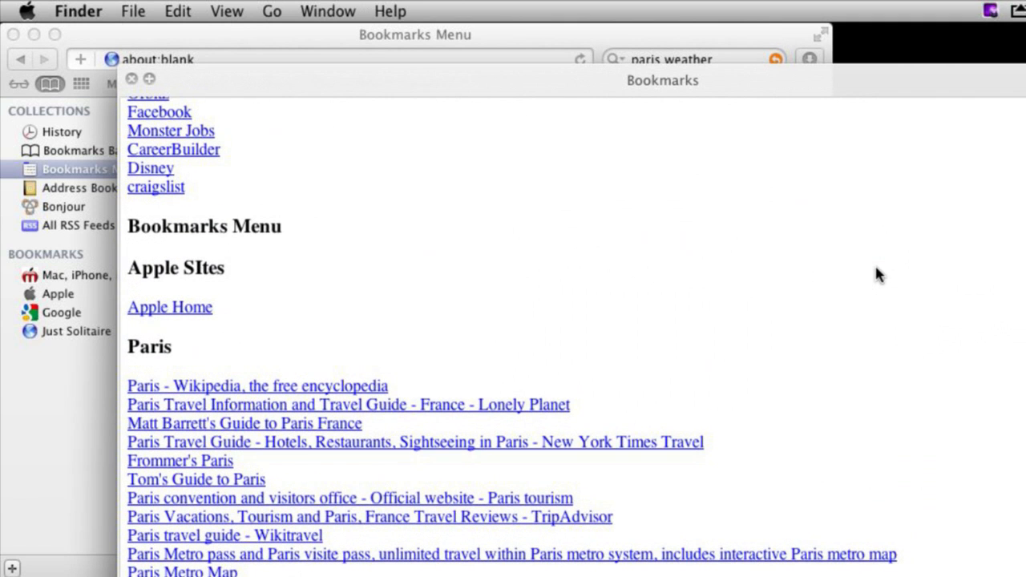
mouse_move(831, 266)
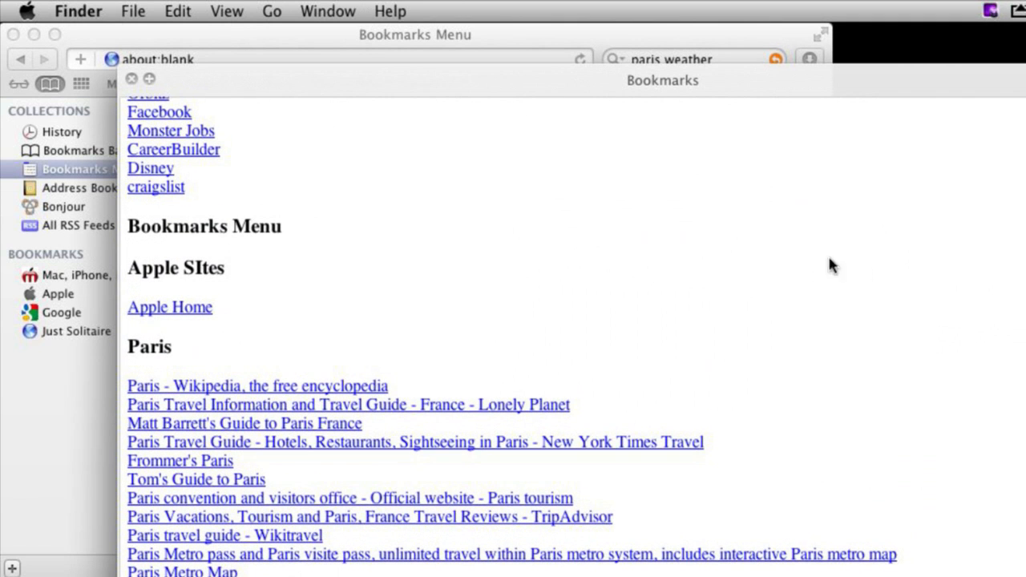
mouse_move(250, 367)
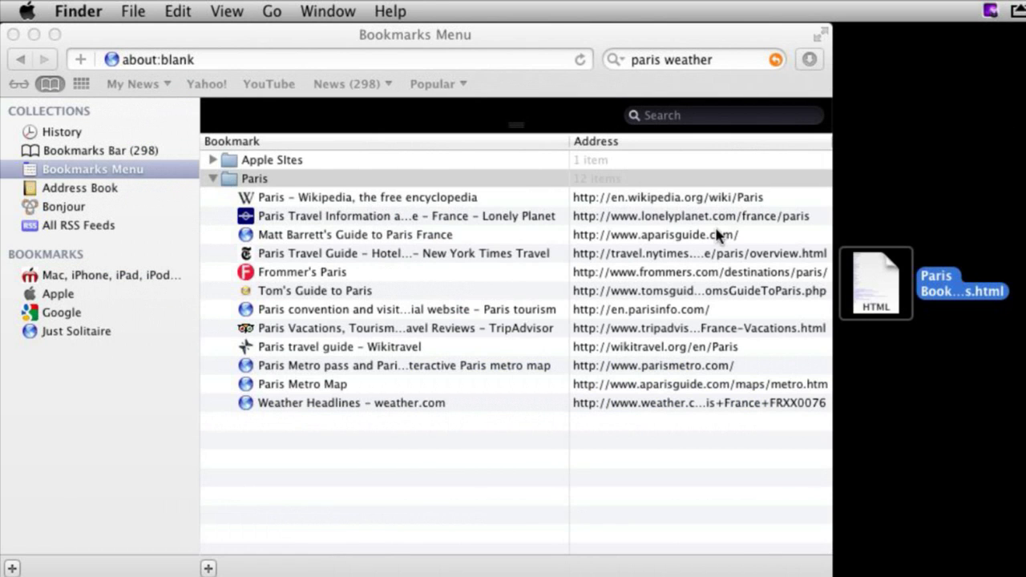
Step: Open Paris Bookmarks.html from the Desktop in Safari and scroll down its bookmark links
double_click(875, 283)
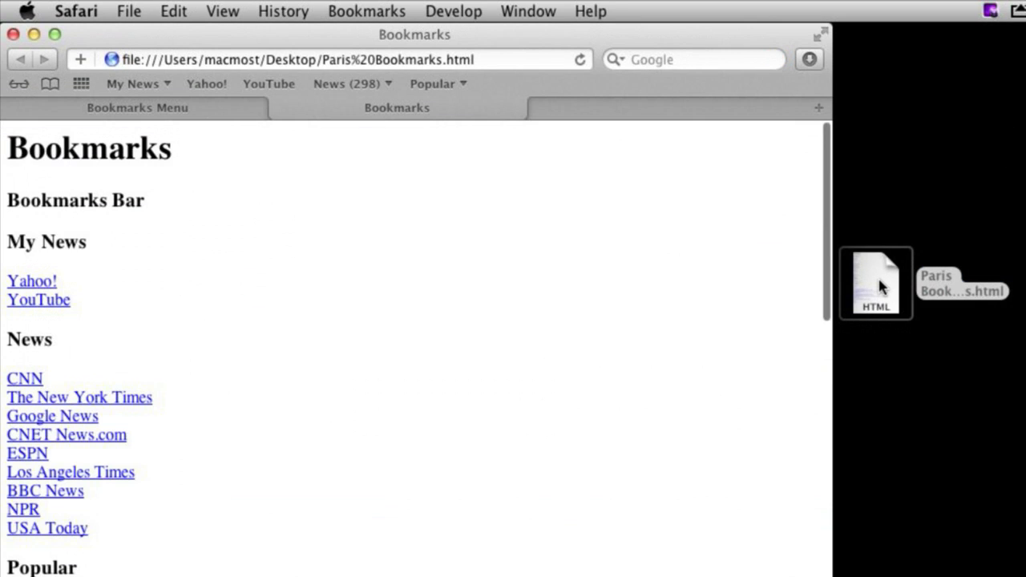
scroll(down, 3)
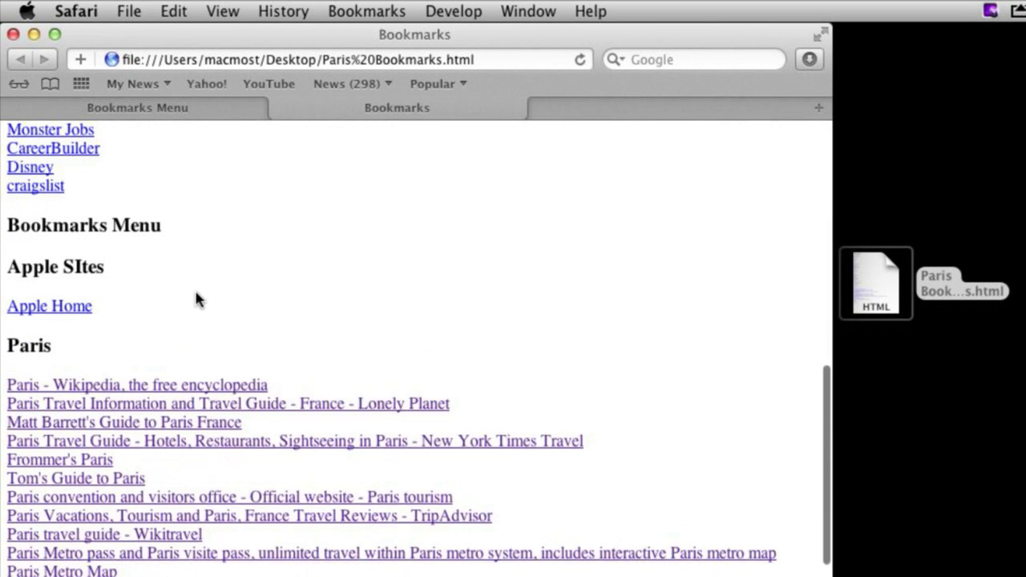
scroll(down, 3)
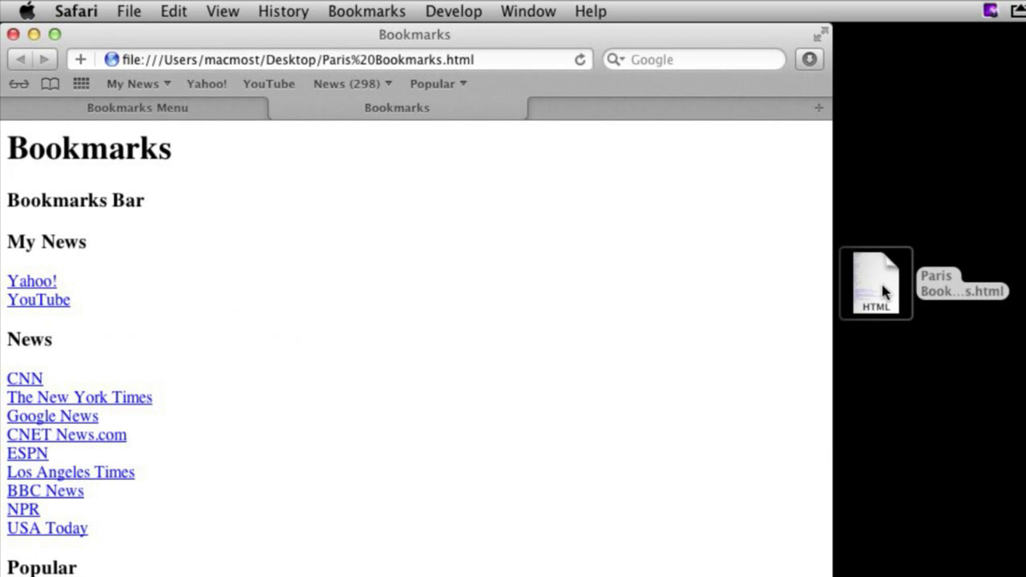
mouse_move(904, 343)
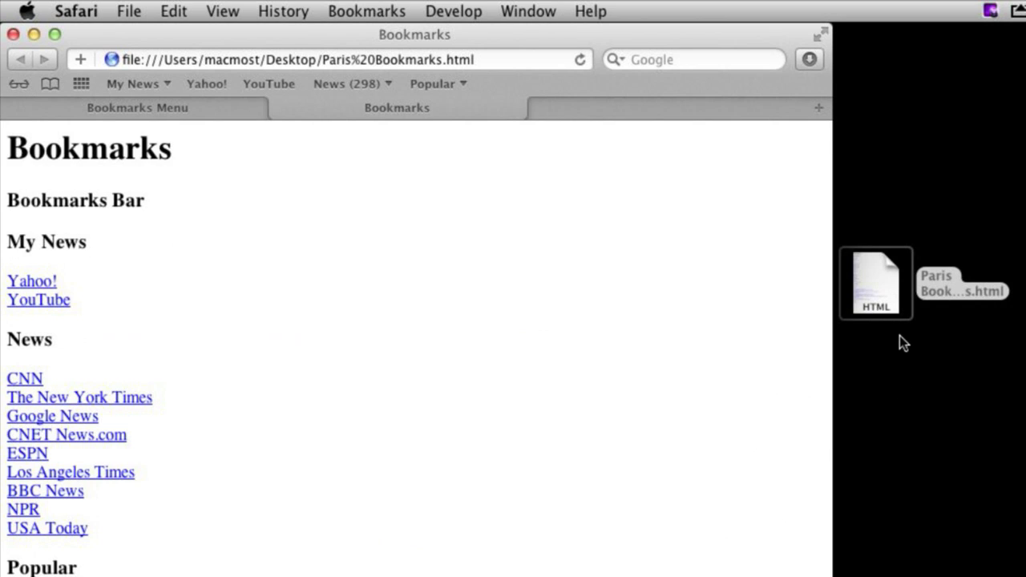
mouse_move(882, 289)
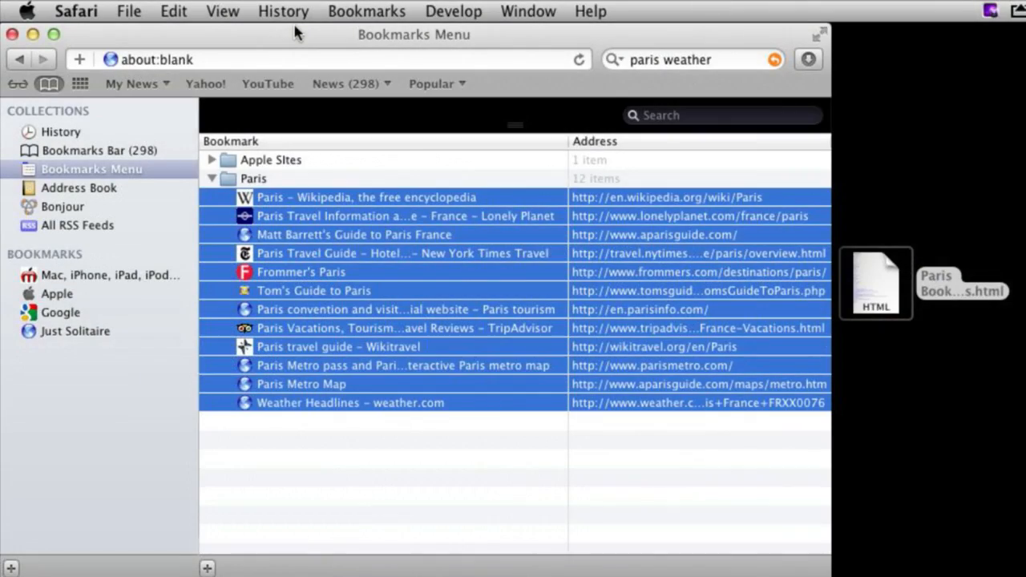
Step: Focus the Safari bookmarks window and open the Edit menu to copy the Paris bookmarks
click(253, 178)
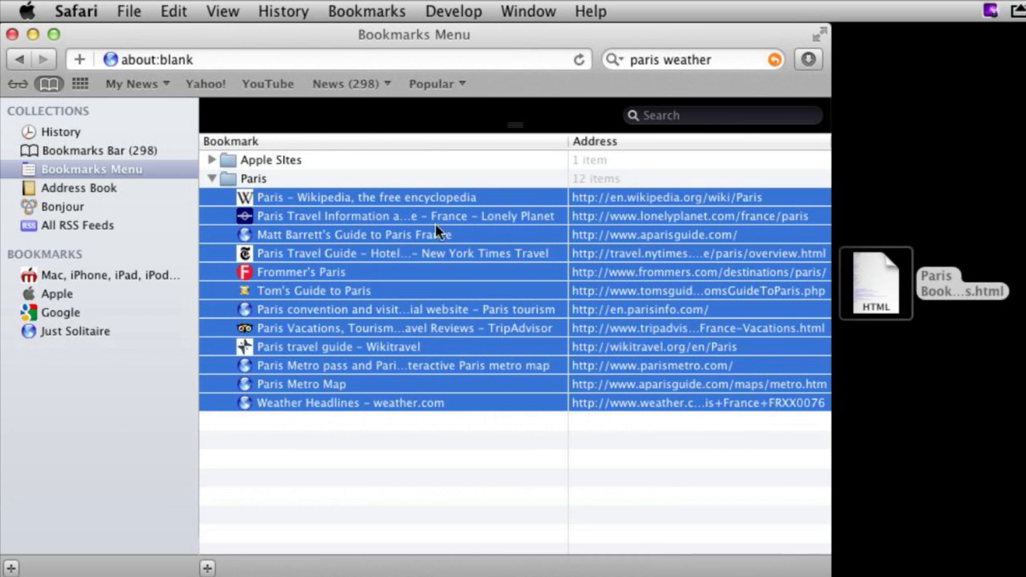
click(173, 10)
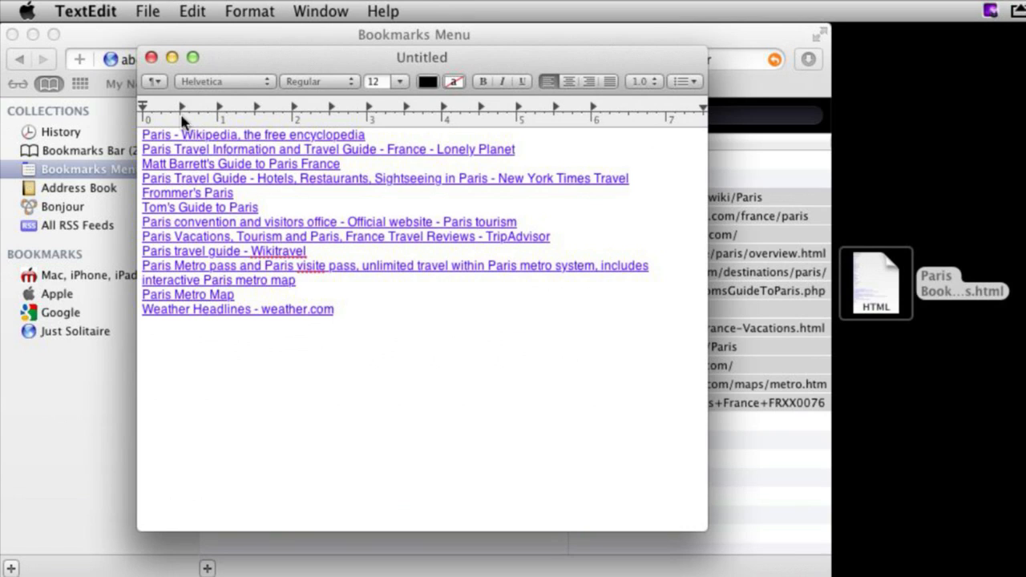
mouse_move(218, 178)
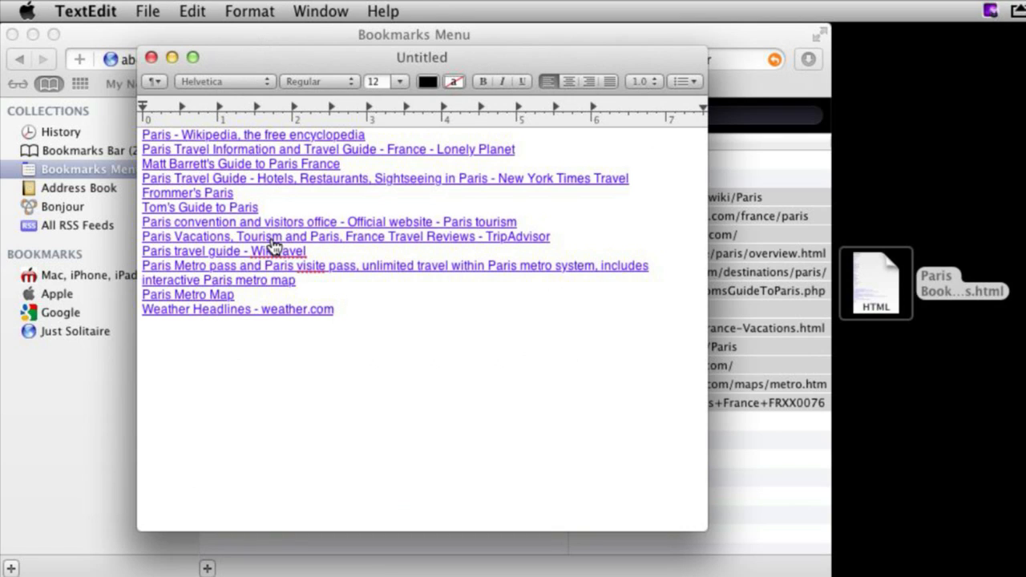
mouse_move(241, 311)
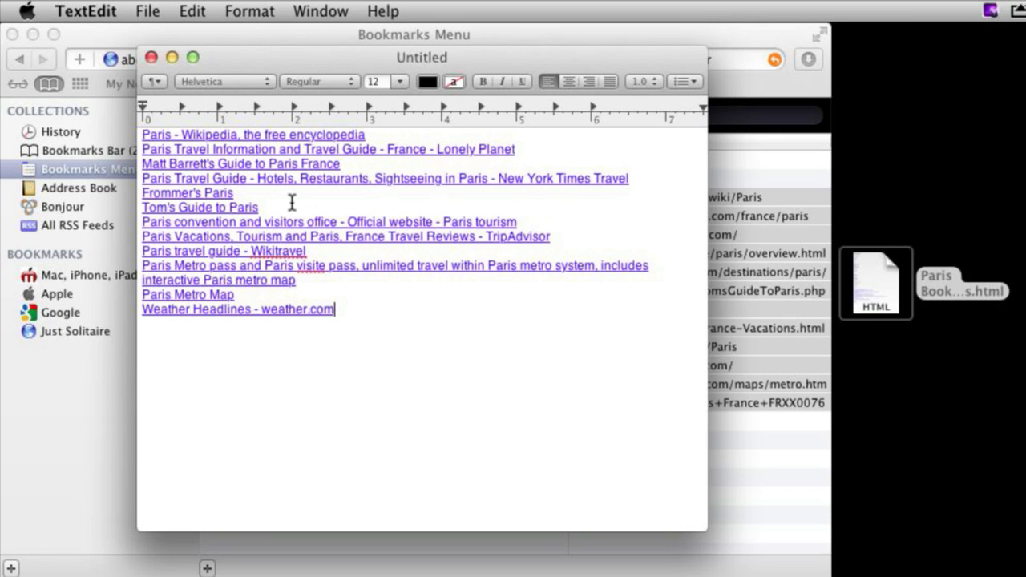
mouse_move(258, 184)
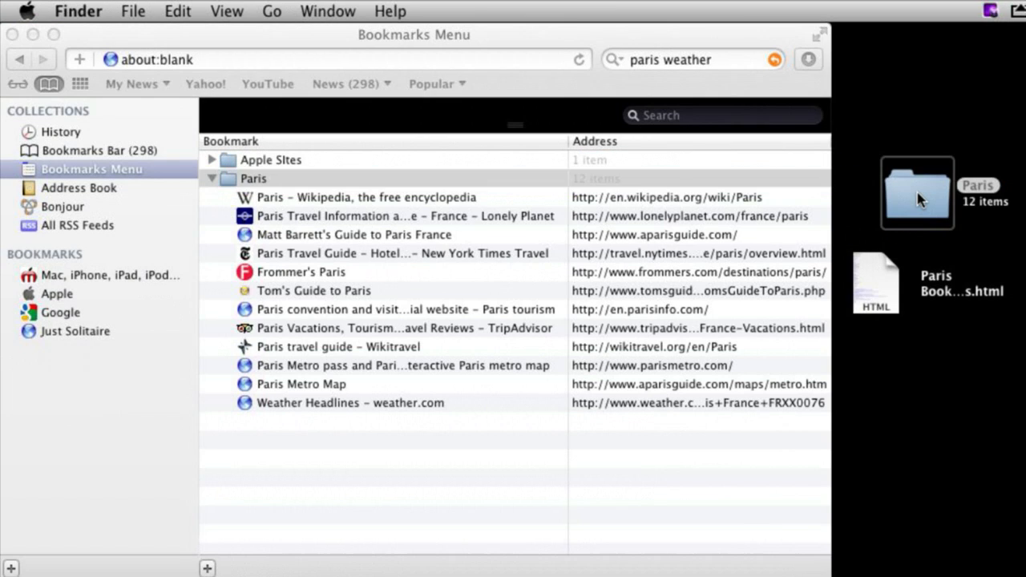
Step: Open the Desktop's Paris folder to view its twelve .webloc files
double_click(918, 192)
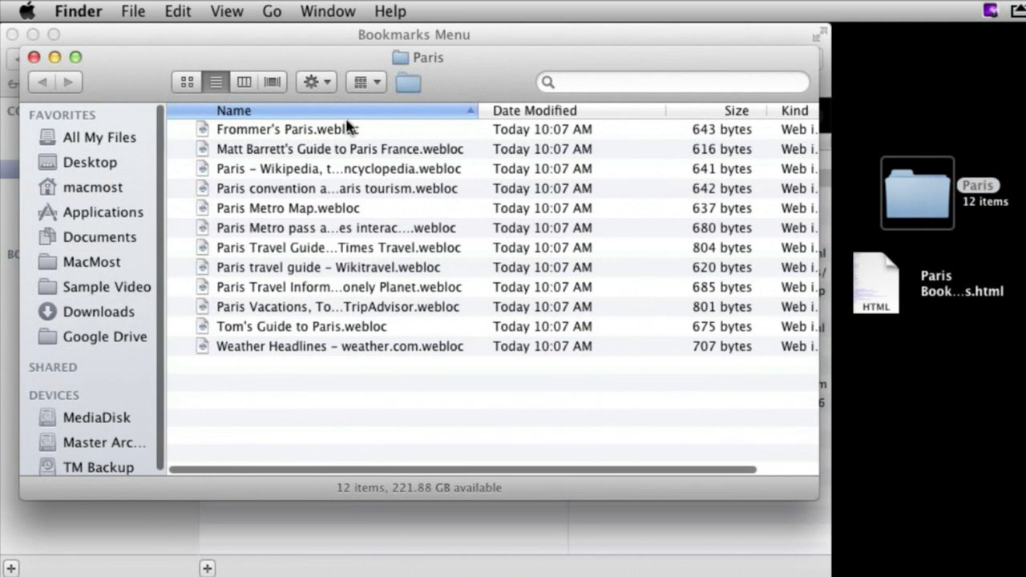